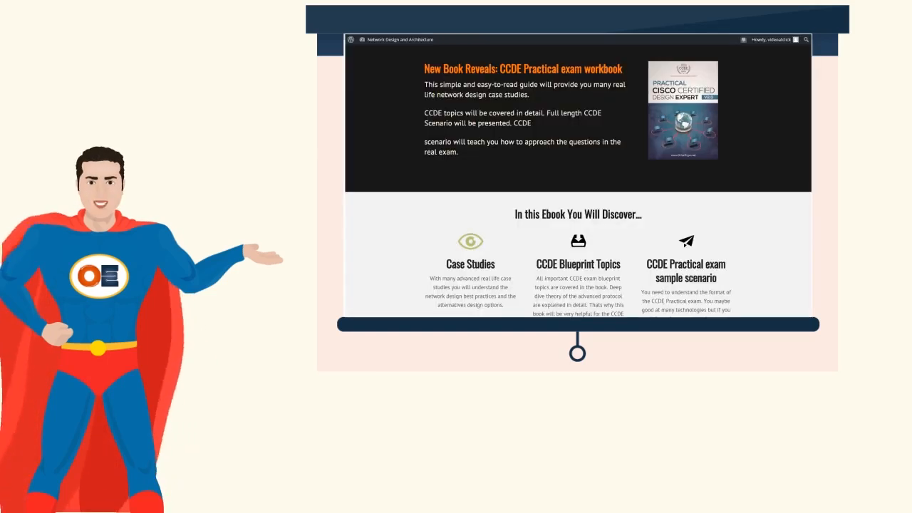
{"action": "scroll", "scroll_direction": "down", "scroll_amount": 3}
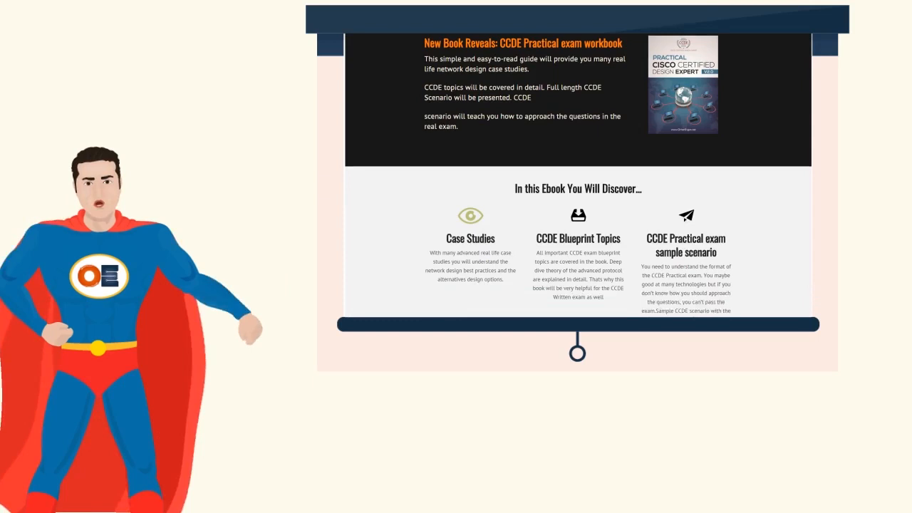
{"action": "scroll", "scroll_direction": "down", "scroll_amount": 3}
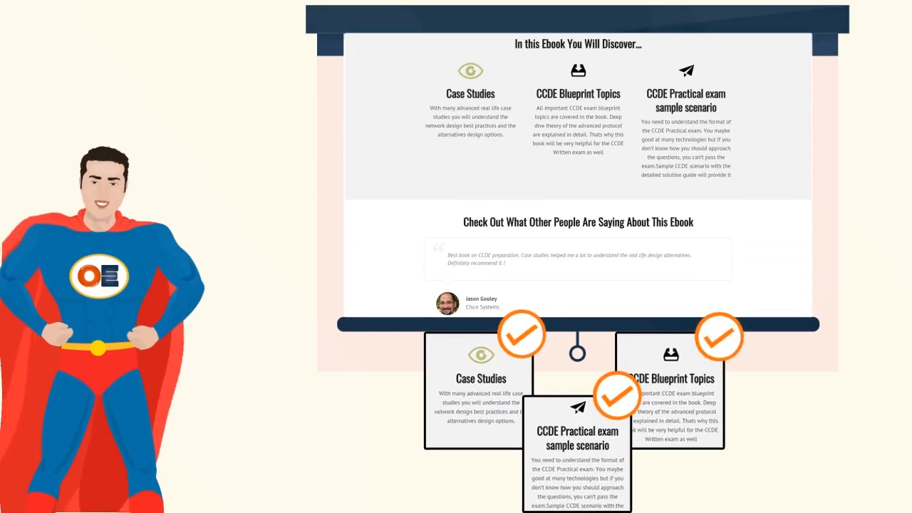